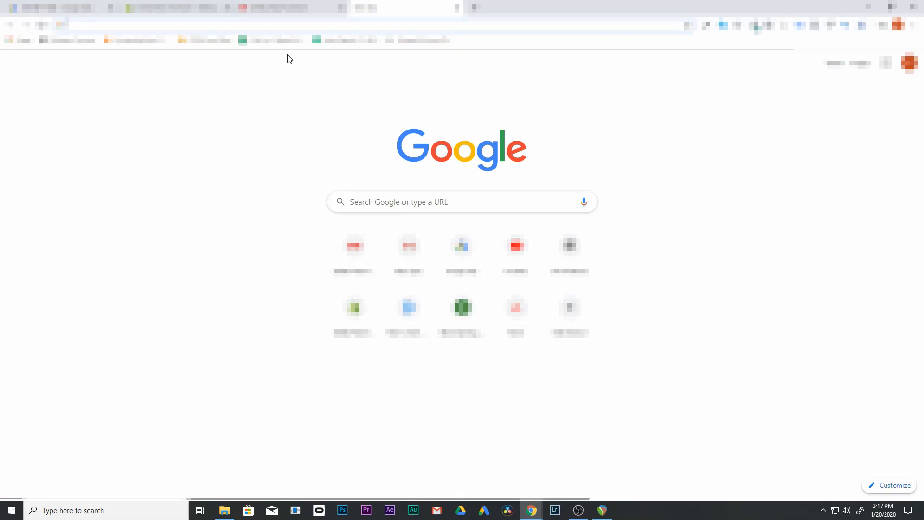
mouse_move(281, 64)
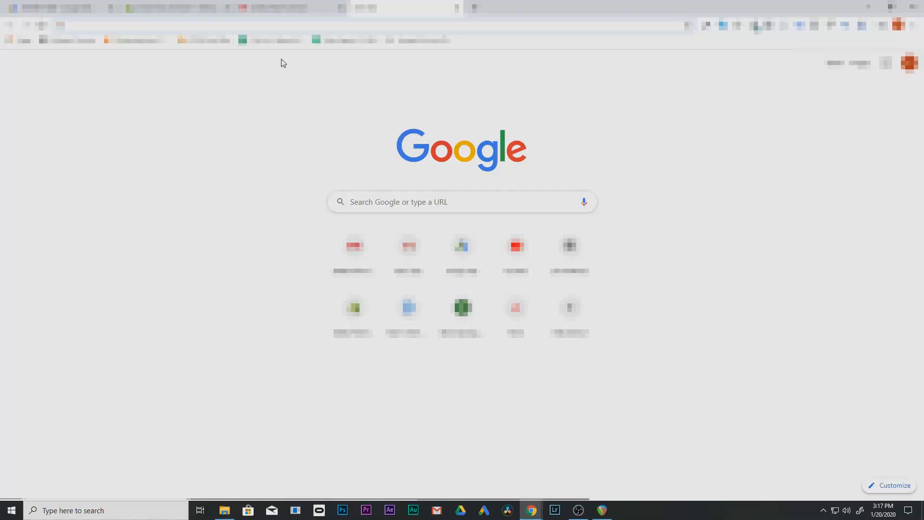
mouse_move(385, 165)
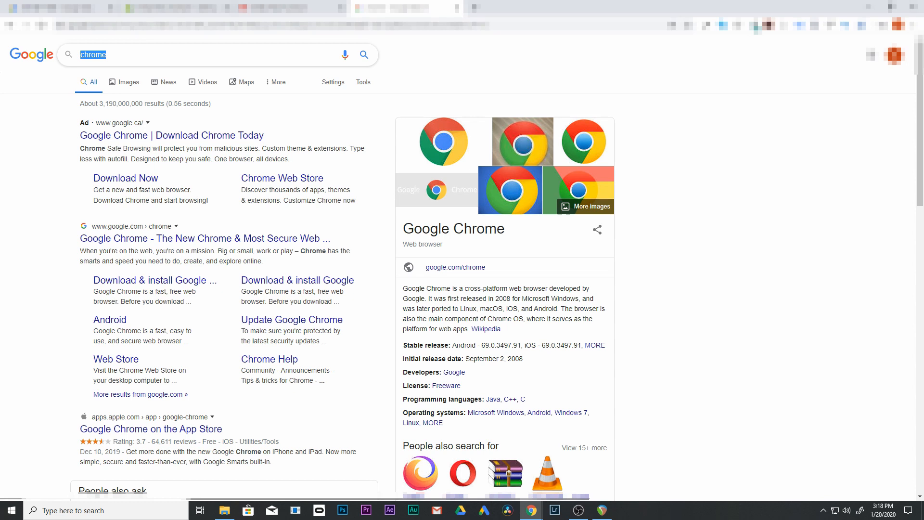
Search 'google' to reach the Chrome Web Store's Tag Assistant (by Google) extension page.
text(google)
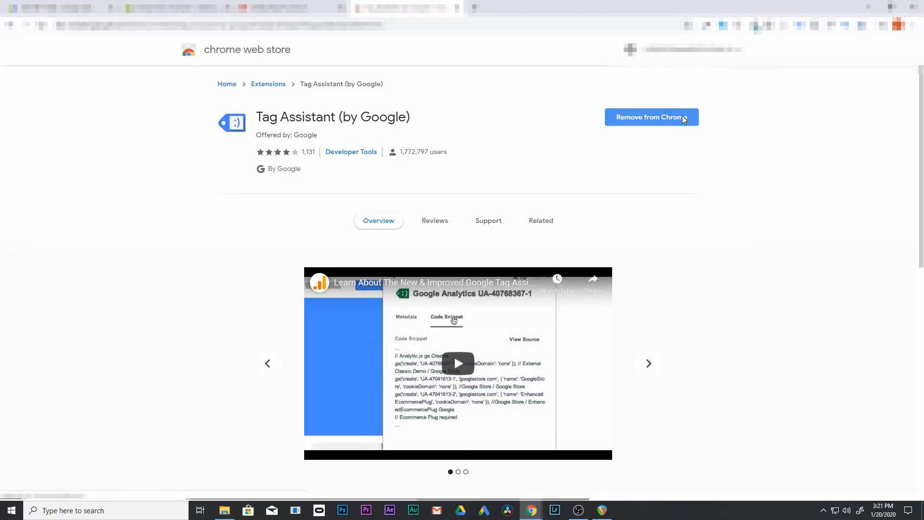
mouse_move(535, 135)
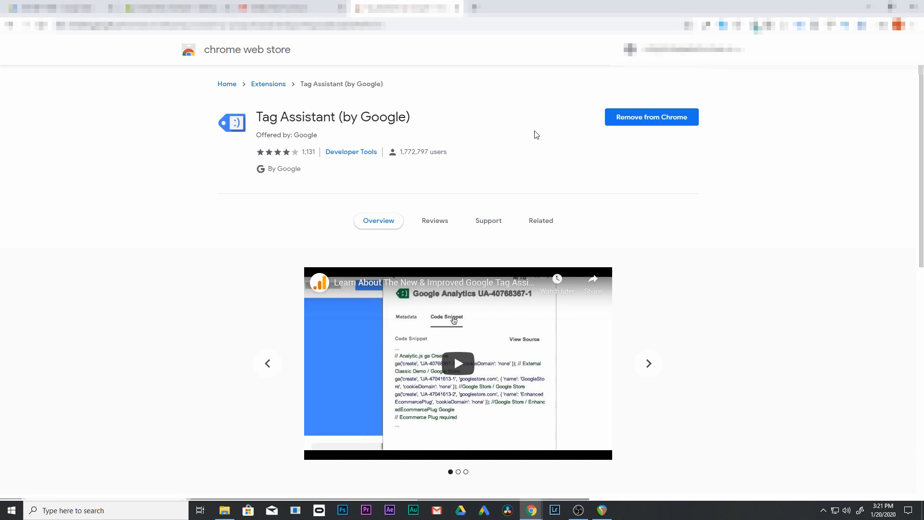
Show Tag Assistant's result listing Global site tag, Google Ads Remarketing Tag and Google Analytics.
click(596, 14)
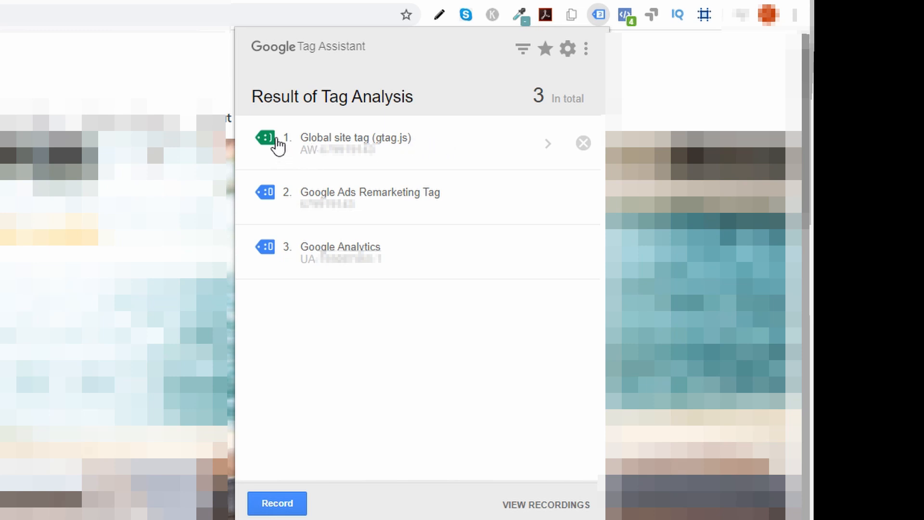
mouse_move(288, 138)
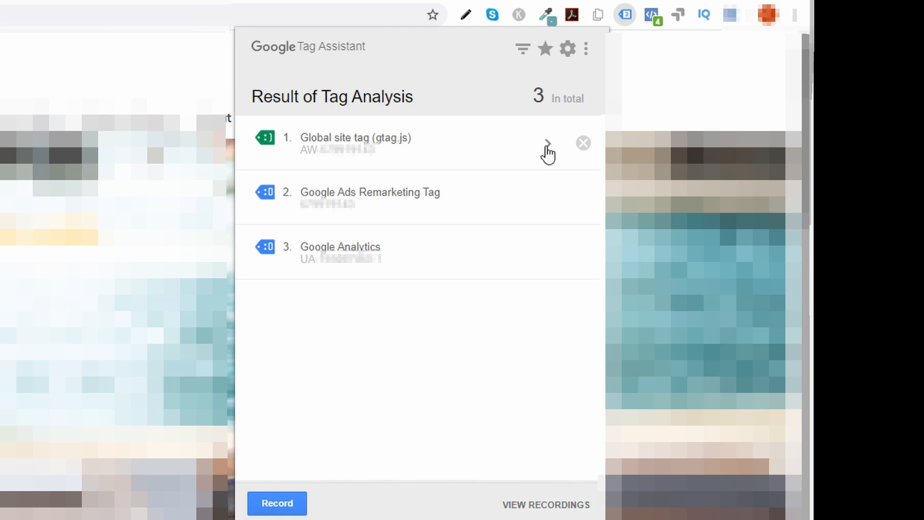
mouse_move(358, 135)
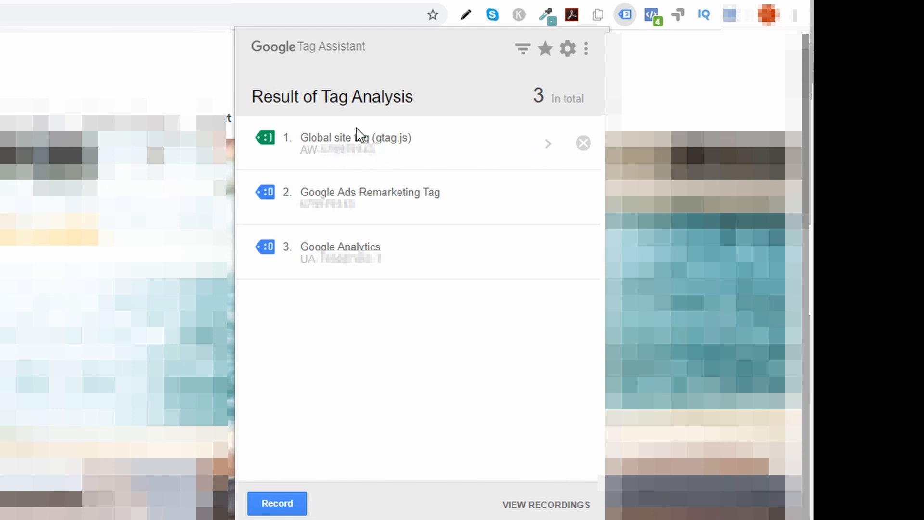
mouse_move(494, 145)
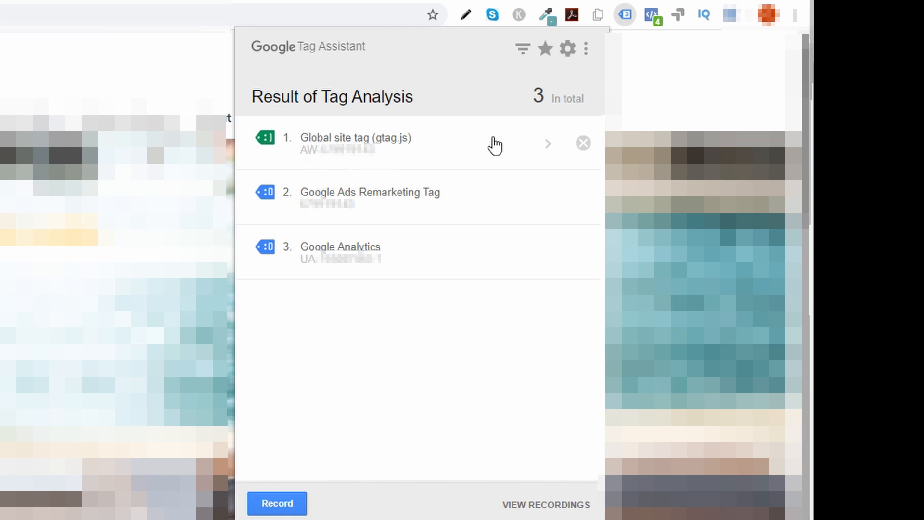
mouse_move(301, 158)
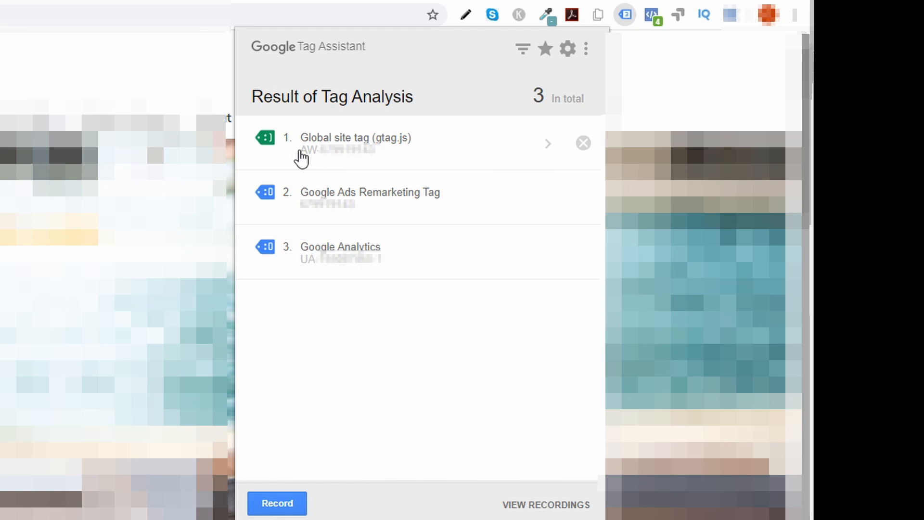
mouse_move(359, 162)
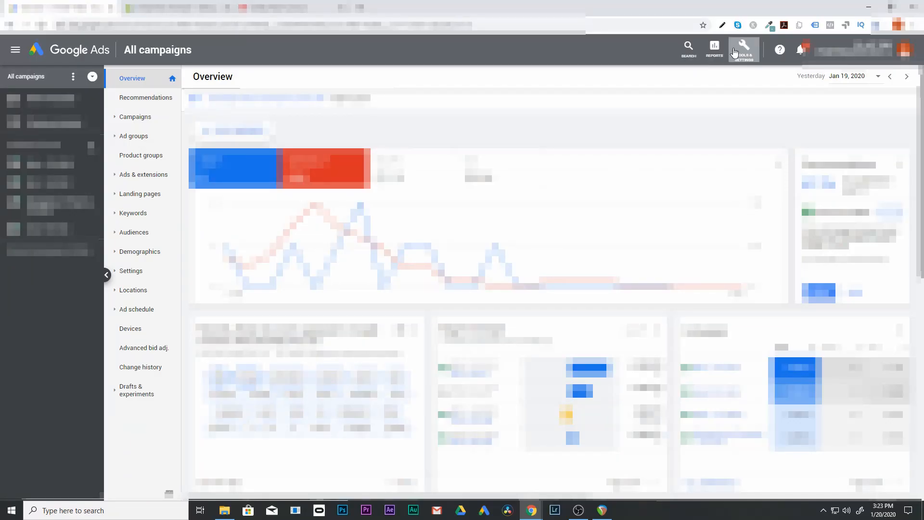
From Tools & Settings > Conversions, bring up the Website Purchase 1 conversion action.
click(743, 49)
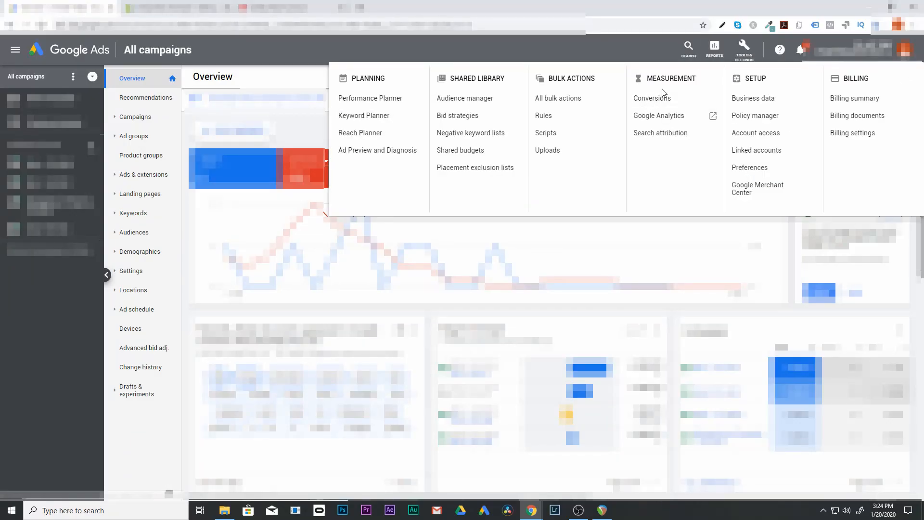
click(651, 98)
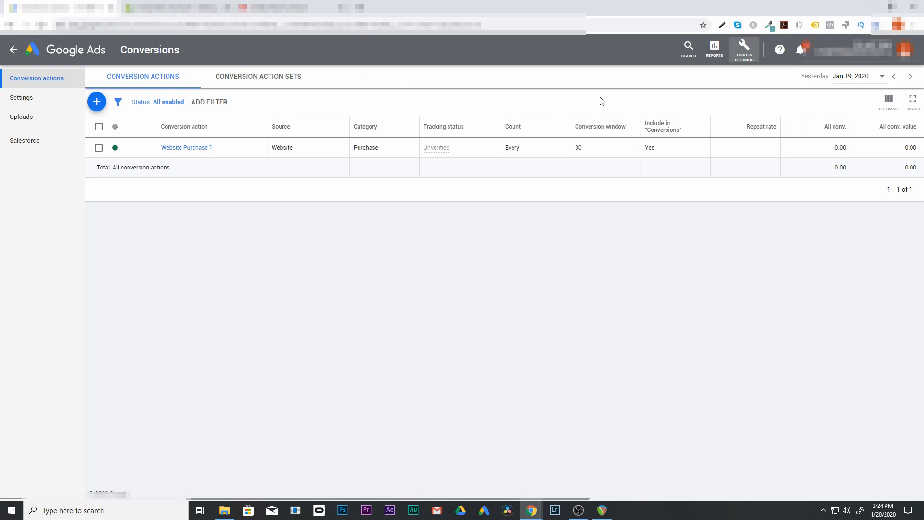
mouse_move(171, 157)
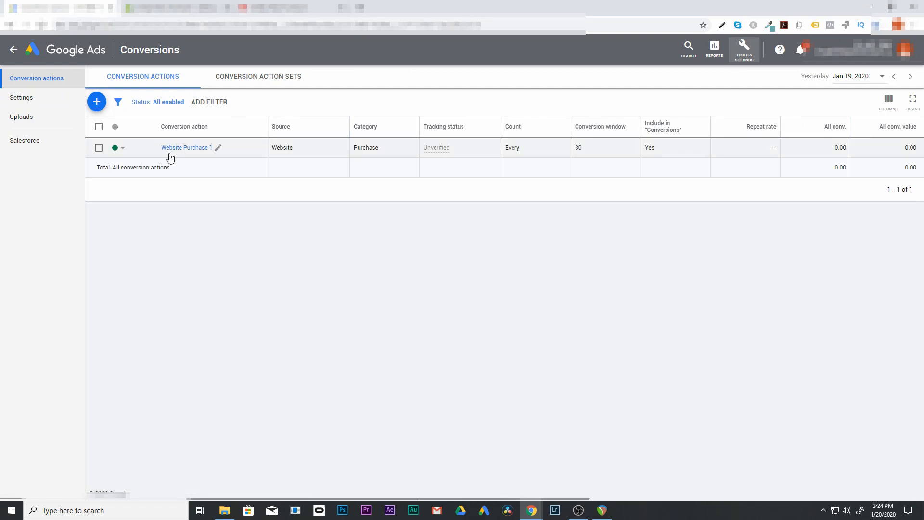
click(184, 147)
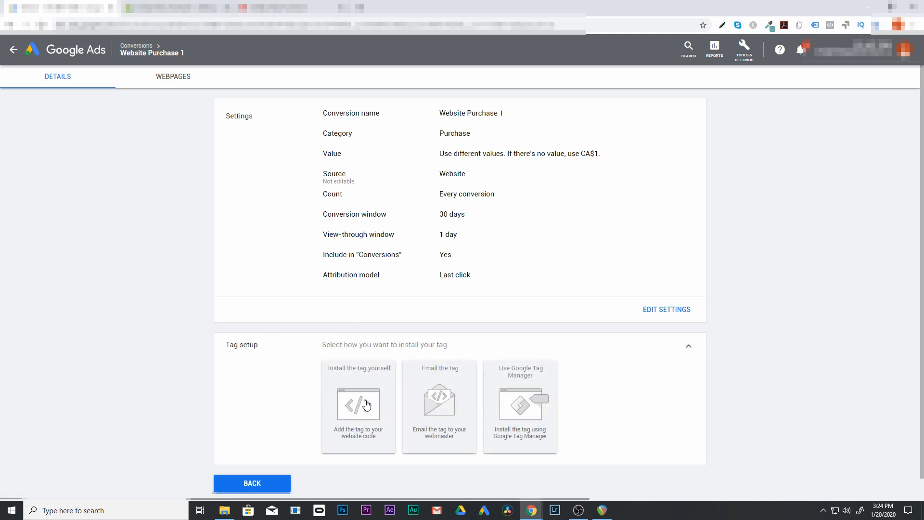
Choose Install the tag yourself and review the global site tag and event snippet code.
click(358, 406)
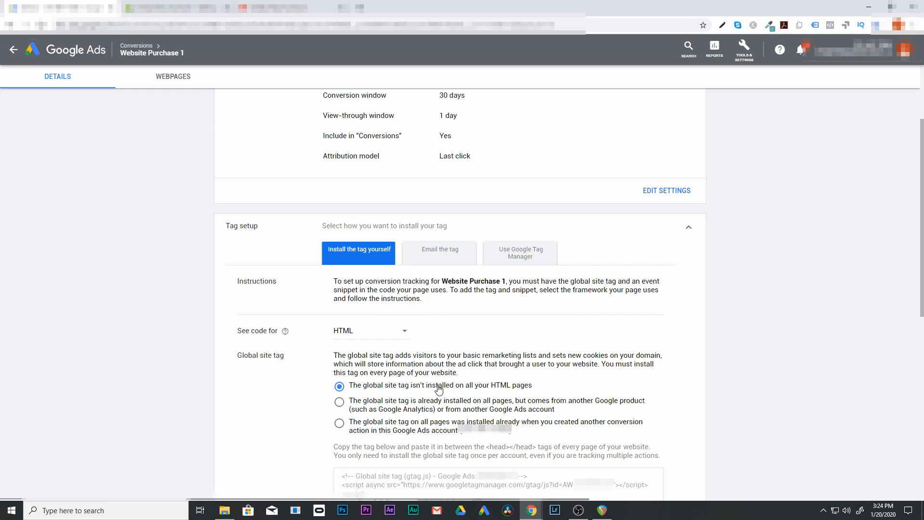
scroll(down, 3)
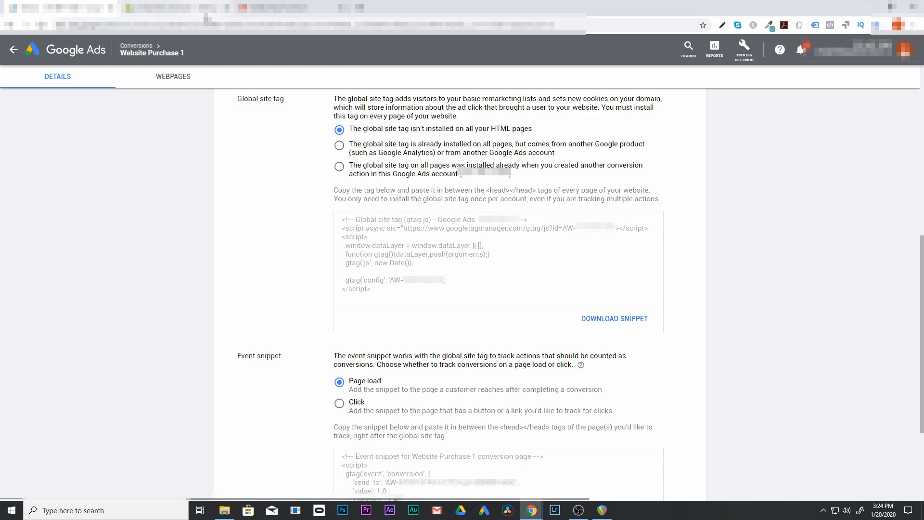
click(751, 39)
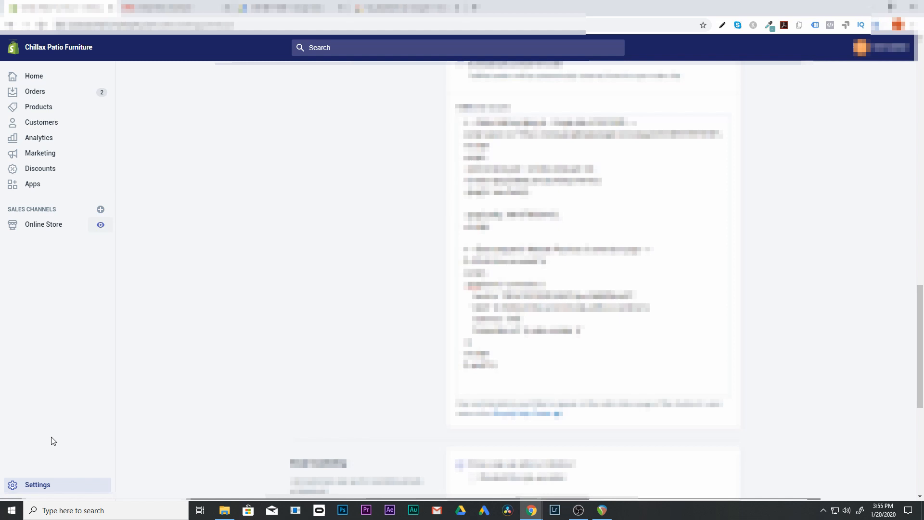
Go from the Shopify admin Settings to the Payment providers section.
click(37, 484)
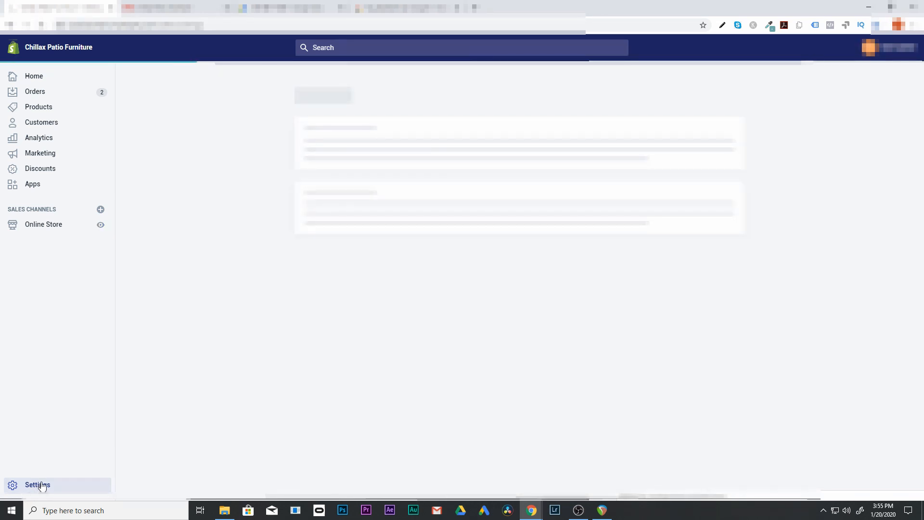
click(37, 484)
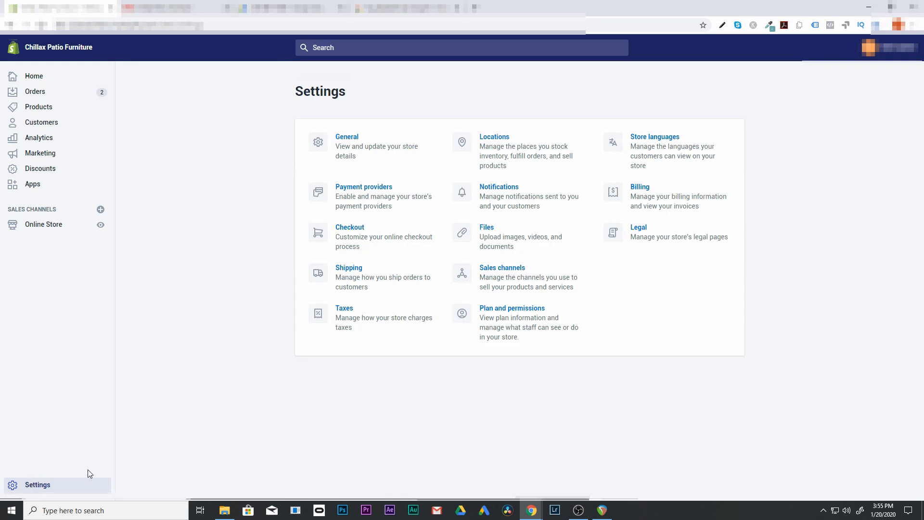
mouse_move(224, 422)
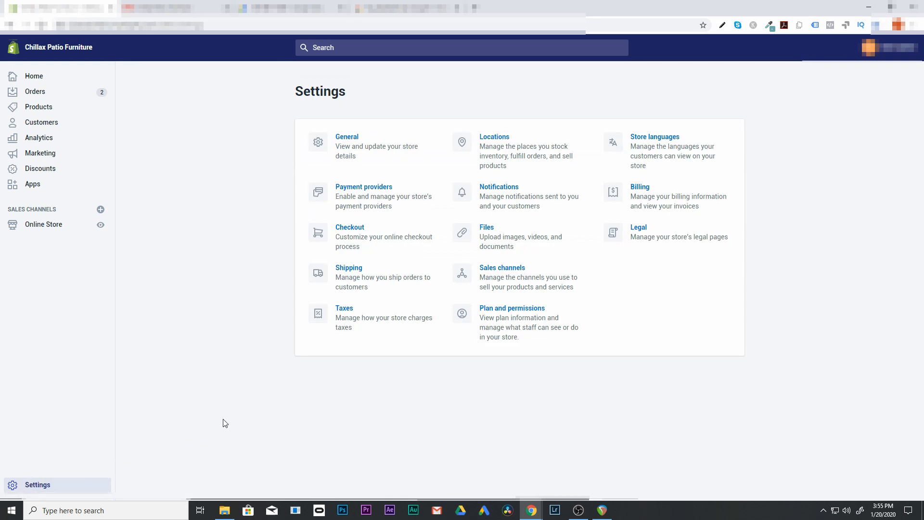
click(364, 187)
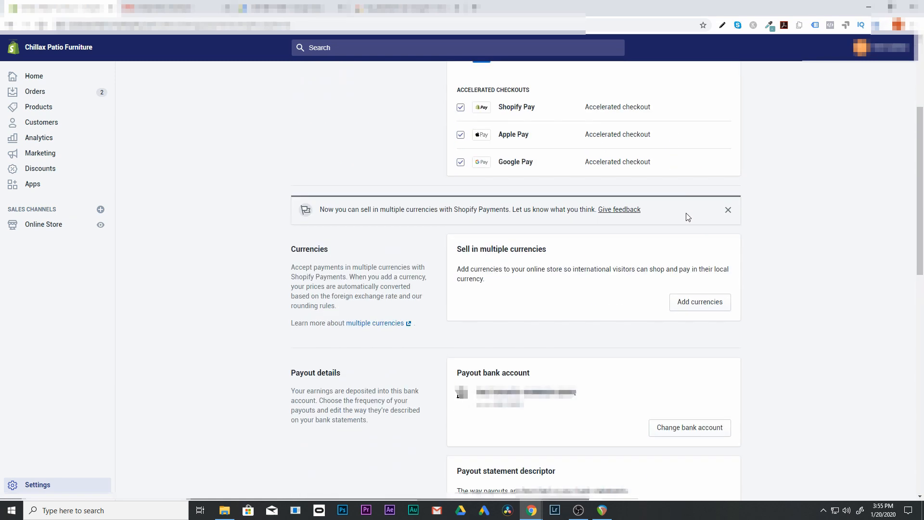
Reach the Shopify Payments Test mode section and tick Enable test mode.
scroll(down, 3)
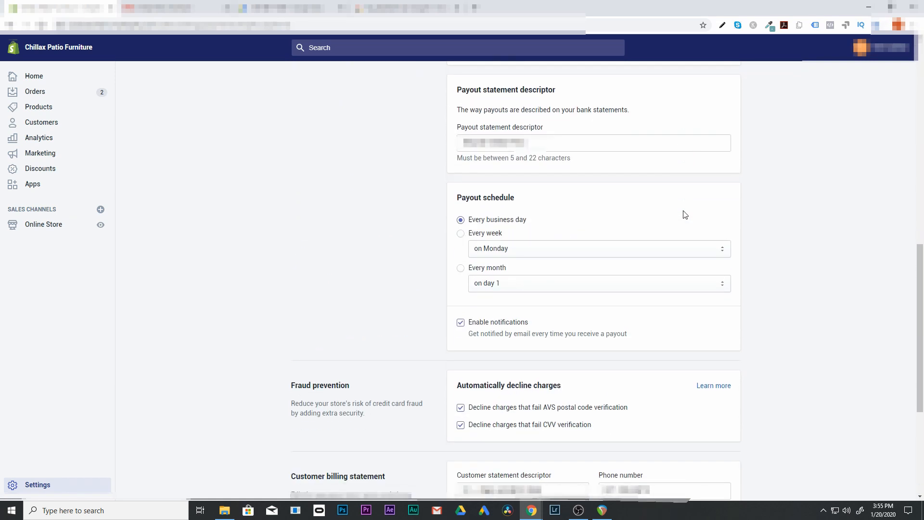
scroll(down, 3)
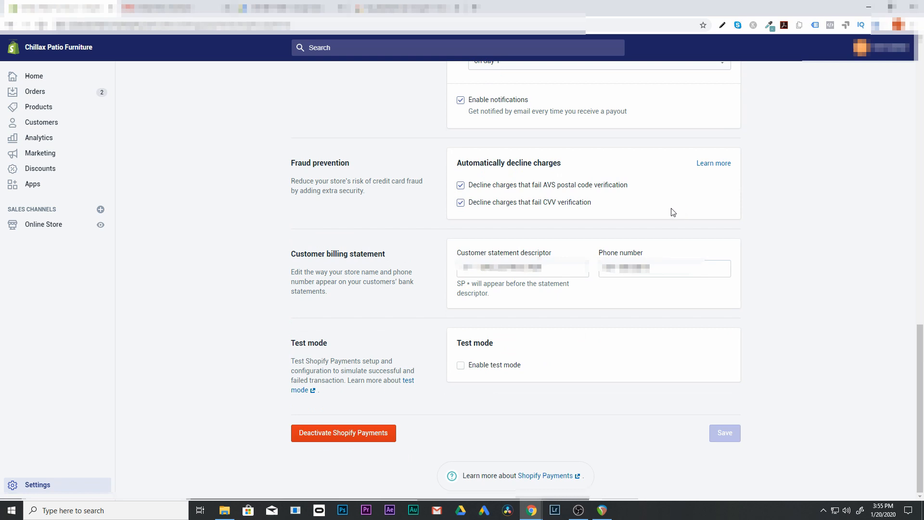
mouse_move(473, 375)
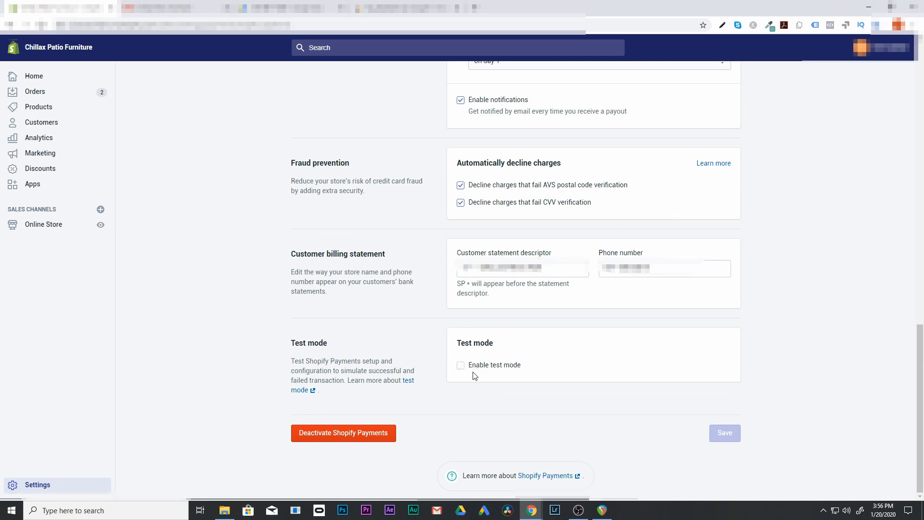
mouse_move(464, 372)
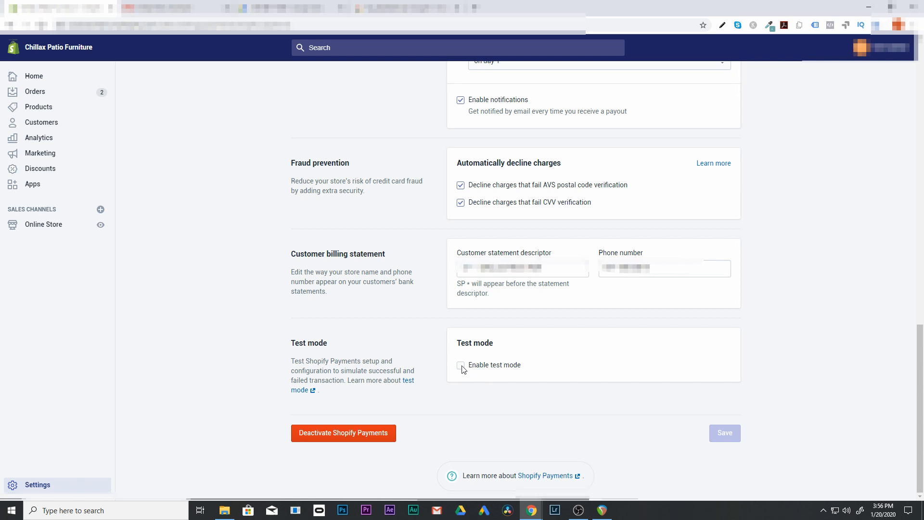
mouse_move(469, 370)
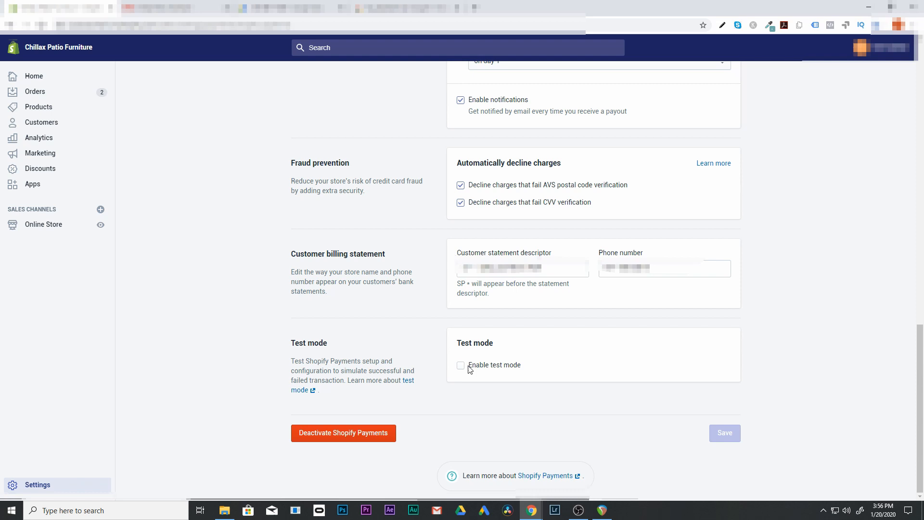
mouse_move(467, 360)
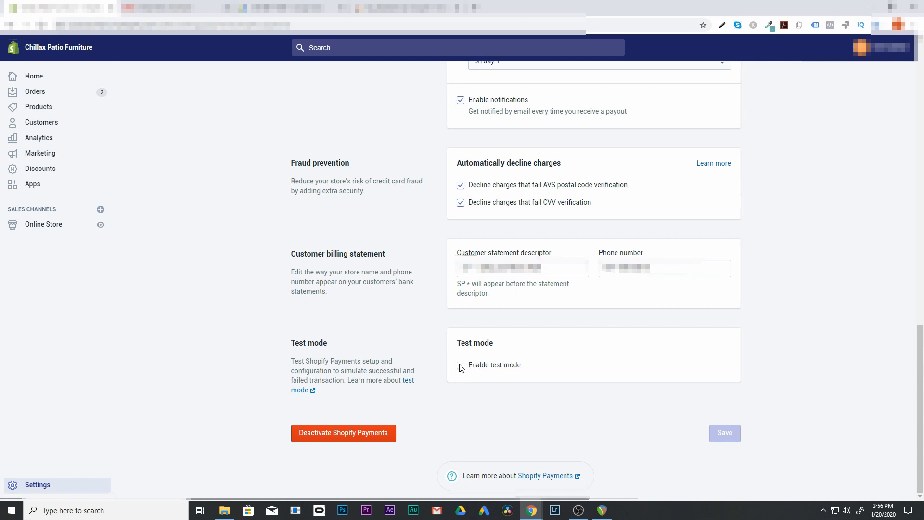
click(460, 365)
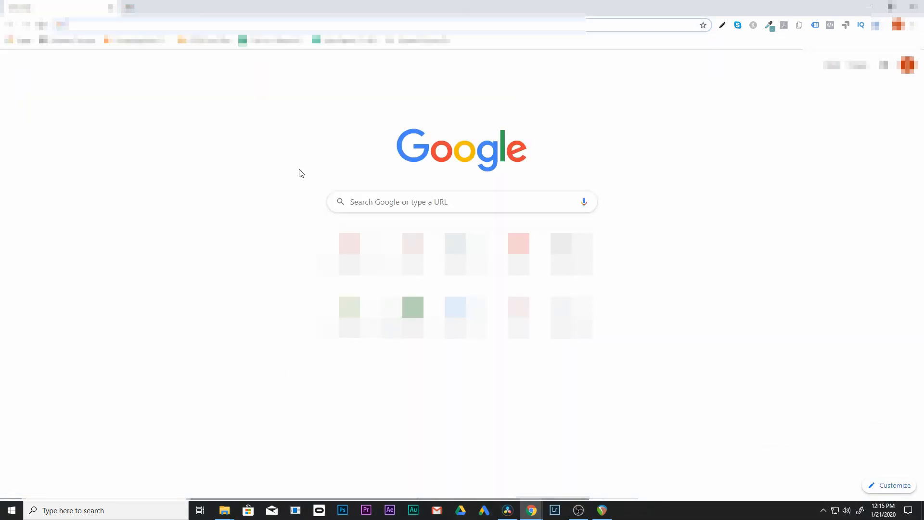
mouse_move(366, 165)
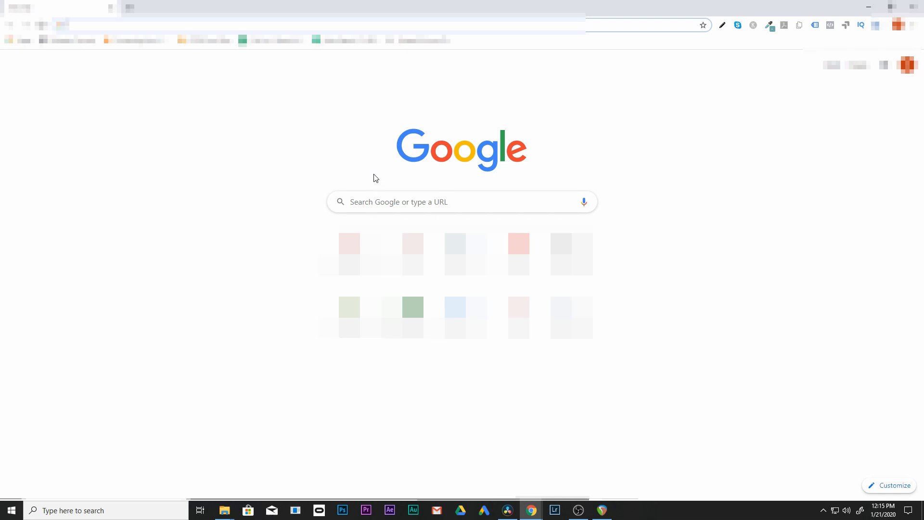
mouse_move(382, 180)
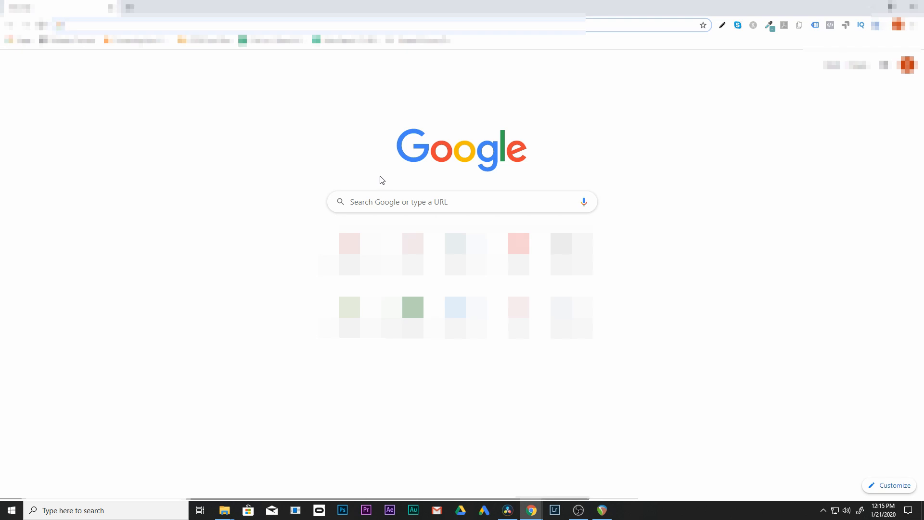
mouse_move(316, 180)
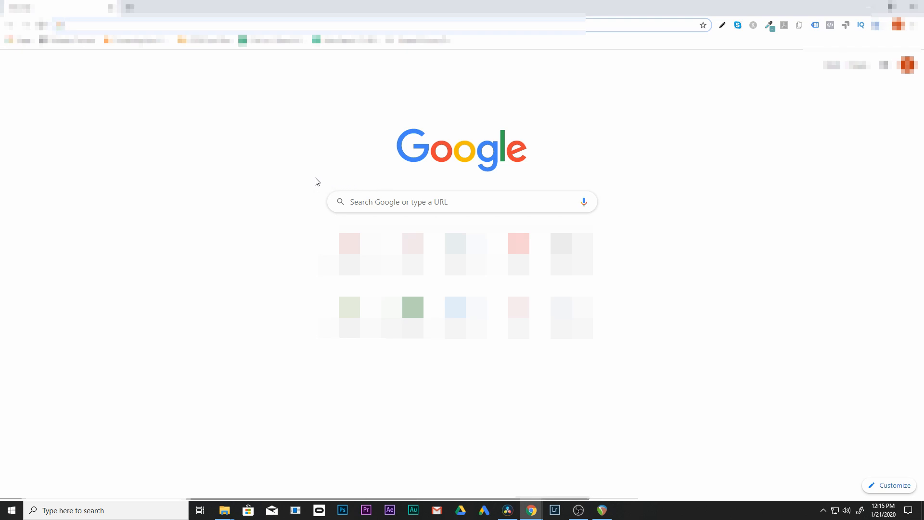
mouse_move(327, 175)
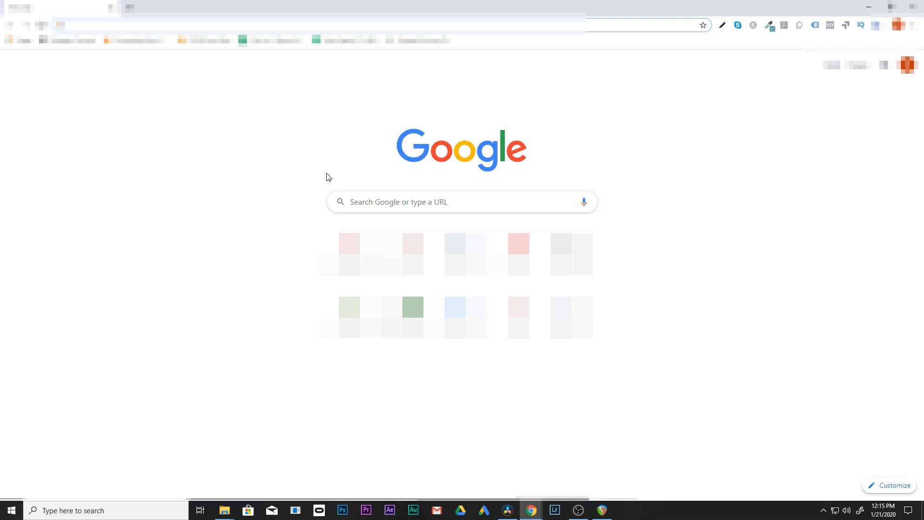
mouse_move(330, 179)
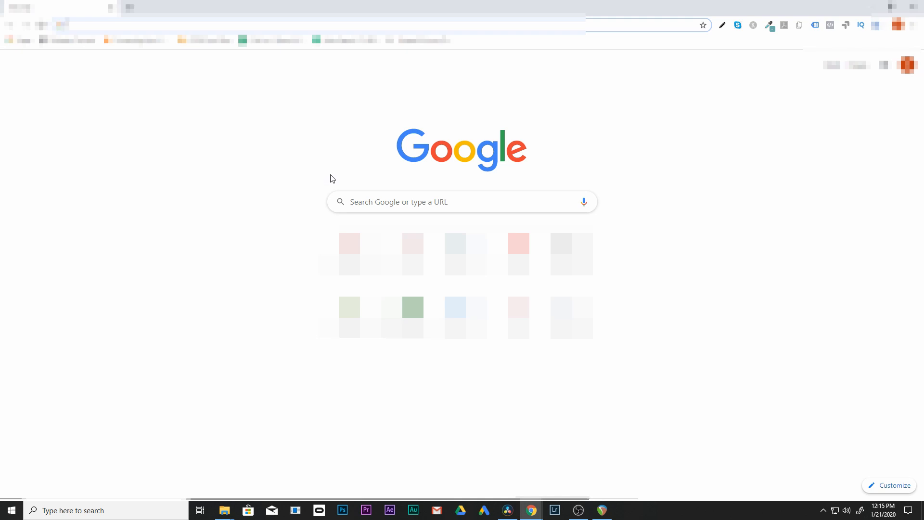
mouse_move(350, 193)
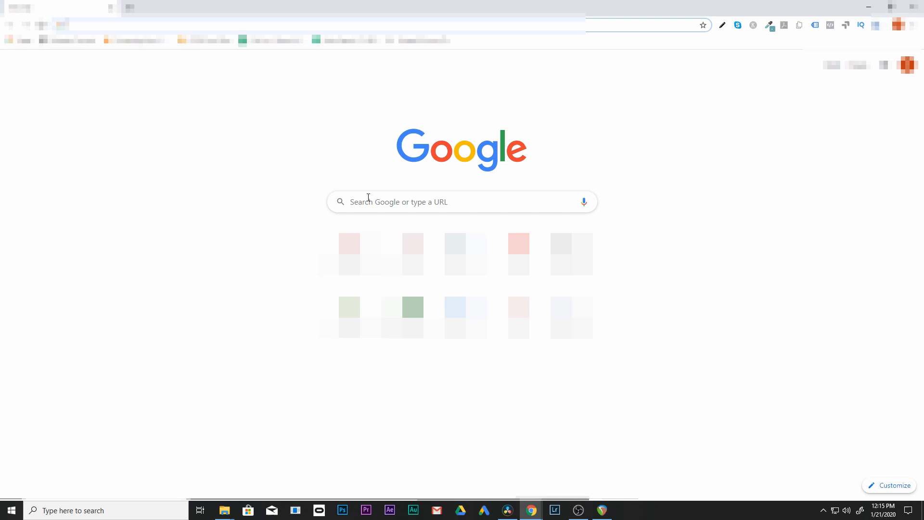
Focus the Google search box on the new tab to start searching for the chair.
click(460, 201)
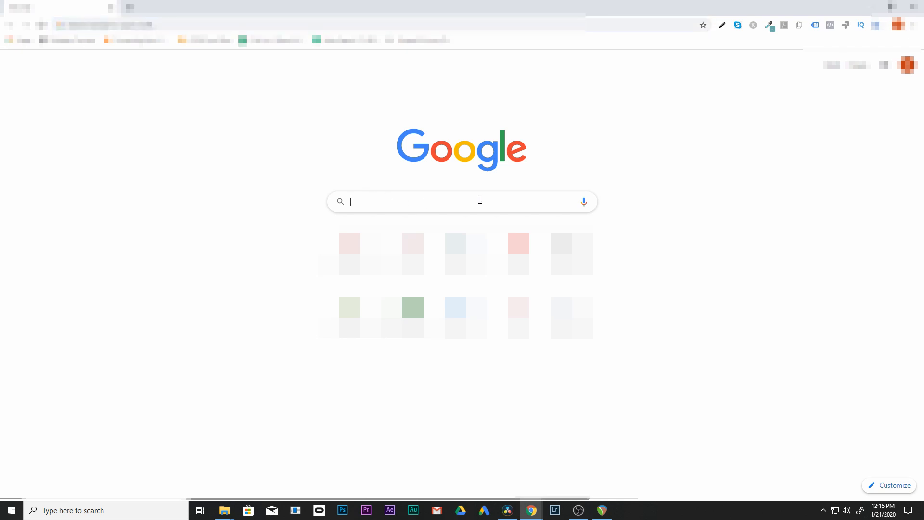
mouse_move(379, 183)
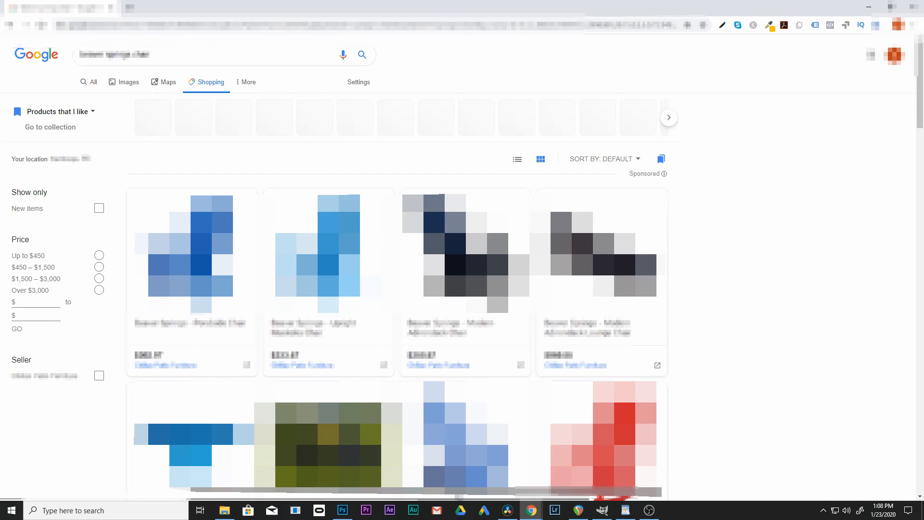
mouse_move(40, 311)
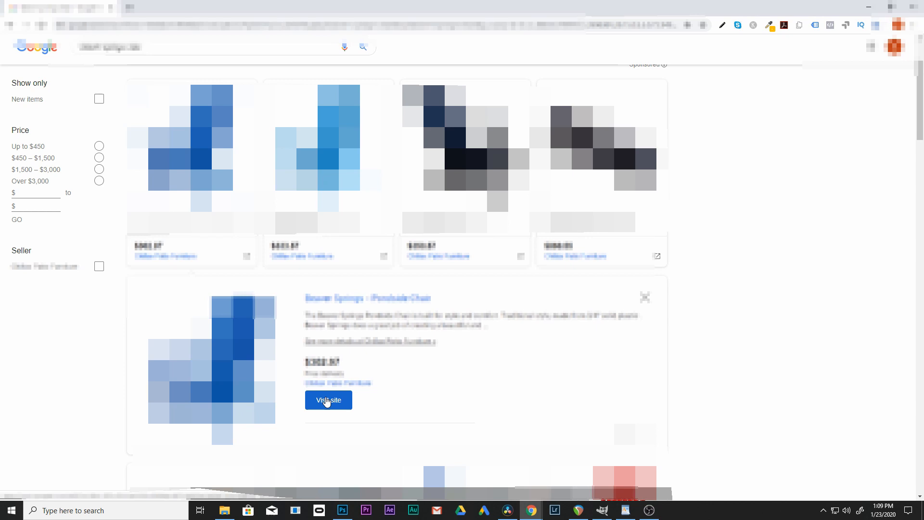
Visit the store's blue chair page, add it to the cart and check out.
click(328, 400)
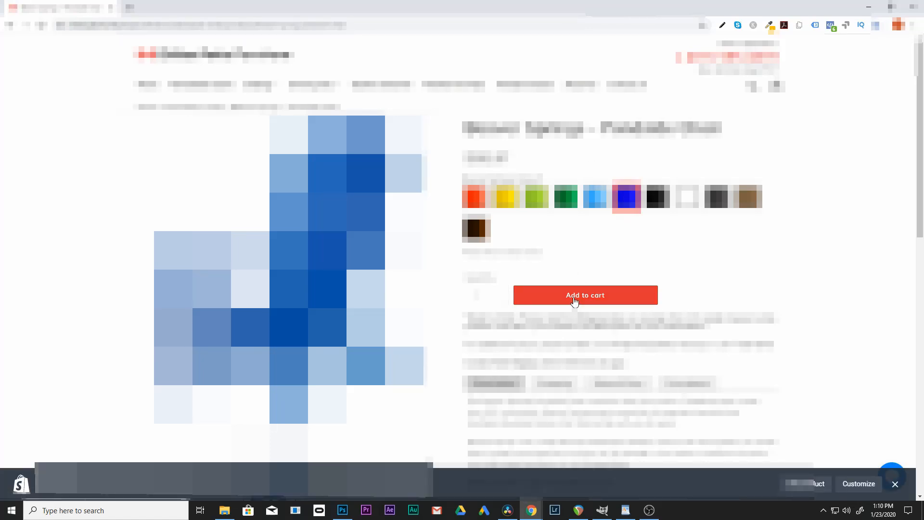
click(584, 294)
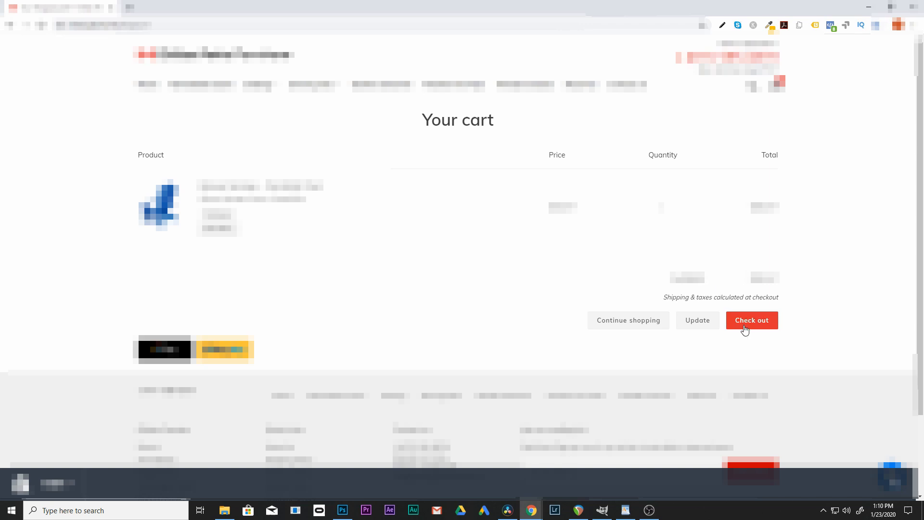
click(751, 320)
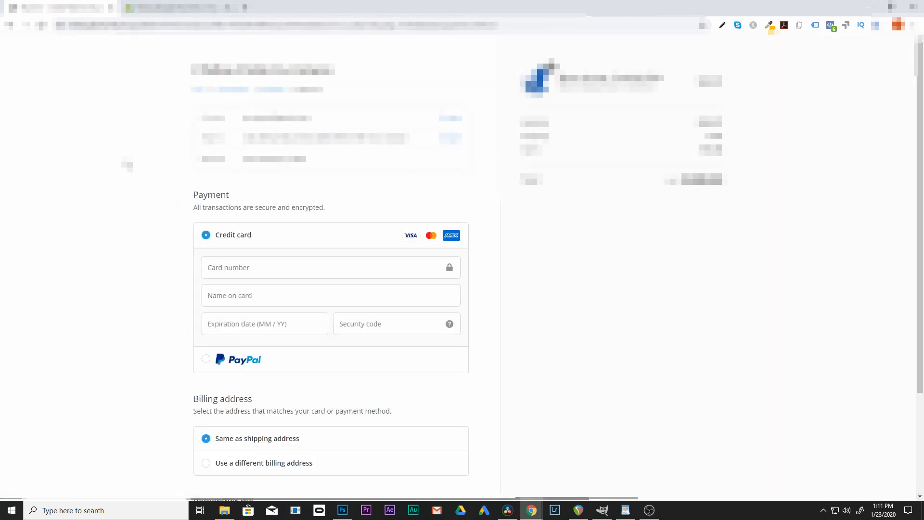
mouse_move(188, 209)
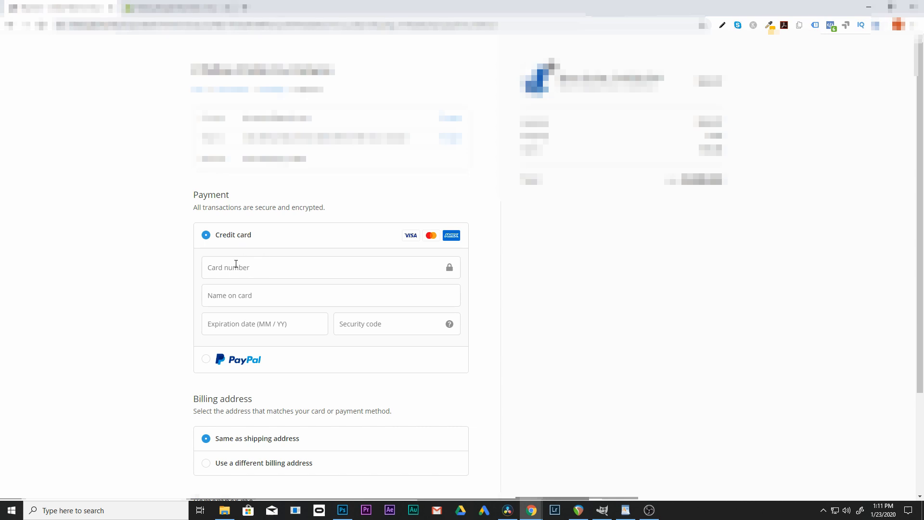
mouse_move(261, 324)
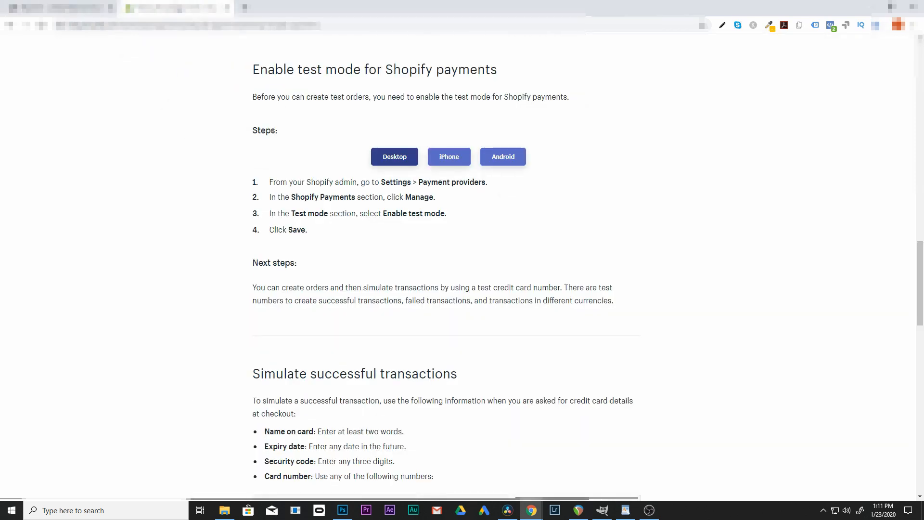
Select the Visa test card number under Simulate successful transactions and return to checkout.
scroll(down, 3)
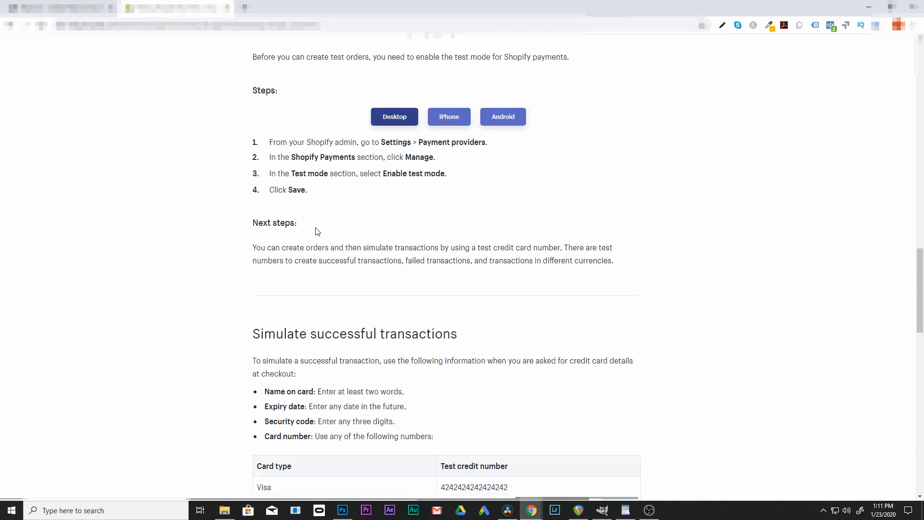
scroll(down, 3)
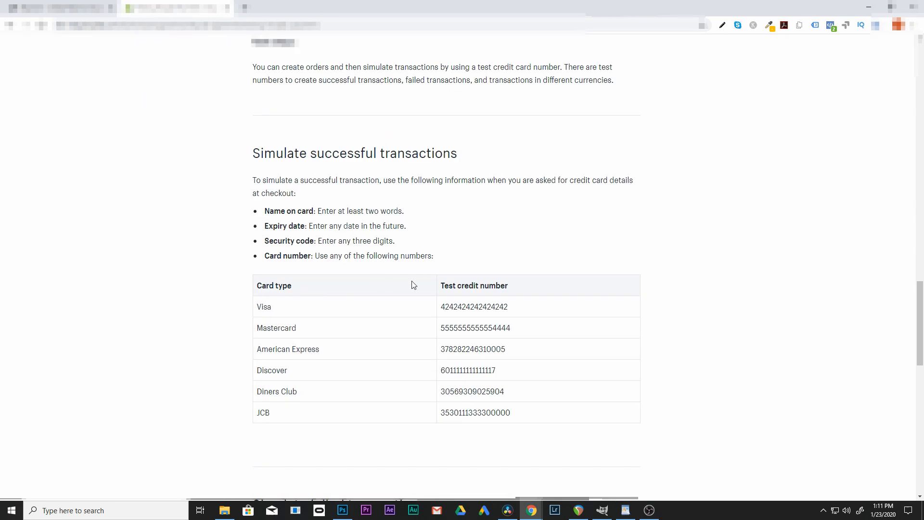
mouse_move(449, 323)
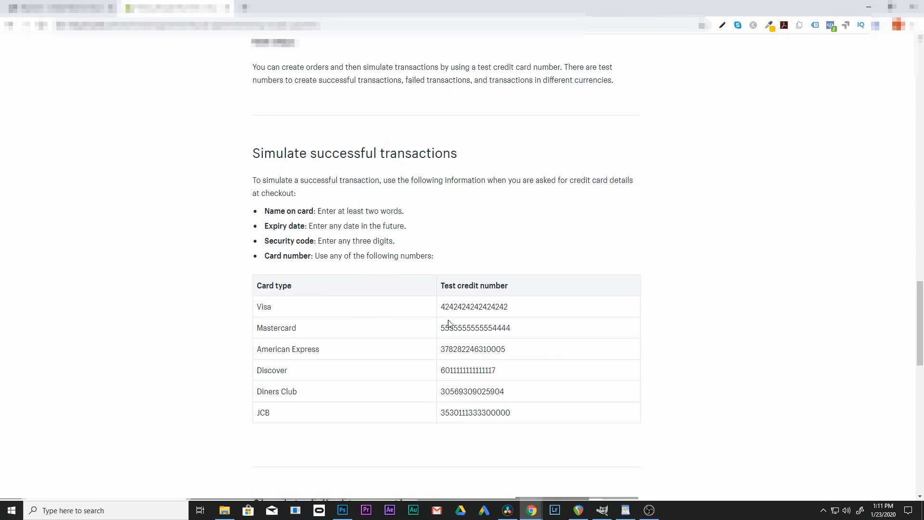
double_click(473, 306)
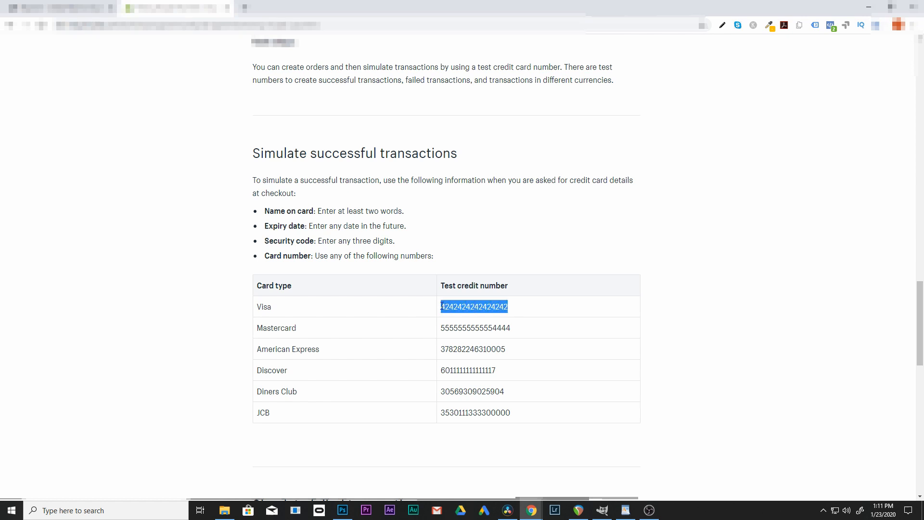
click(177, 8)
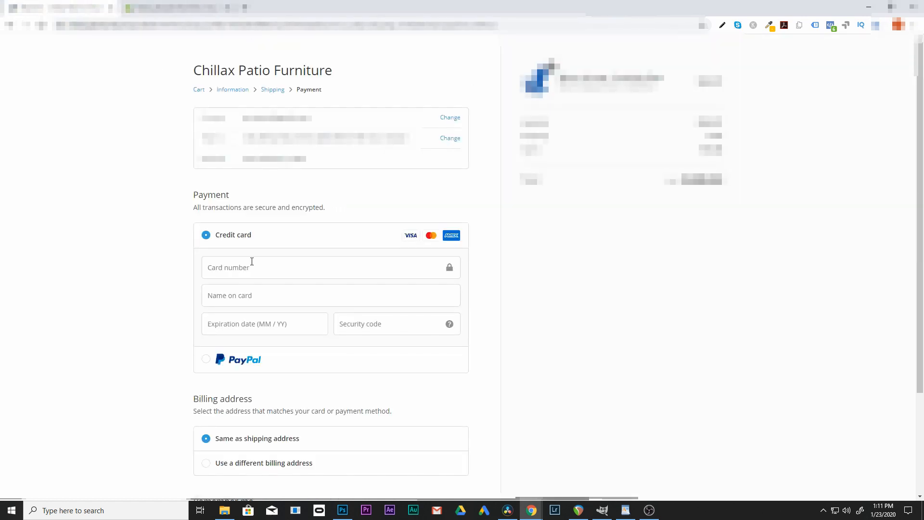
text(4242 4242 4242 4242)
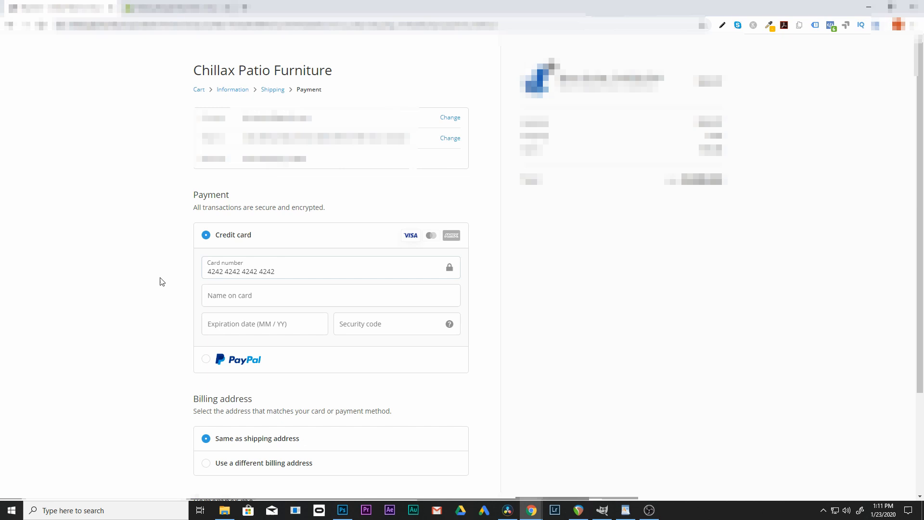
text(Joe)
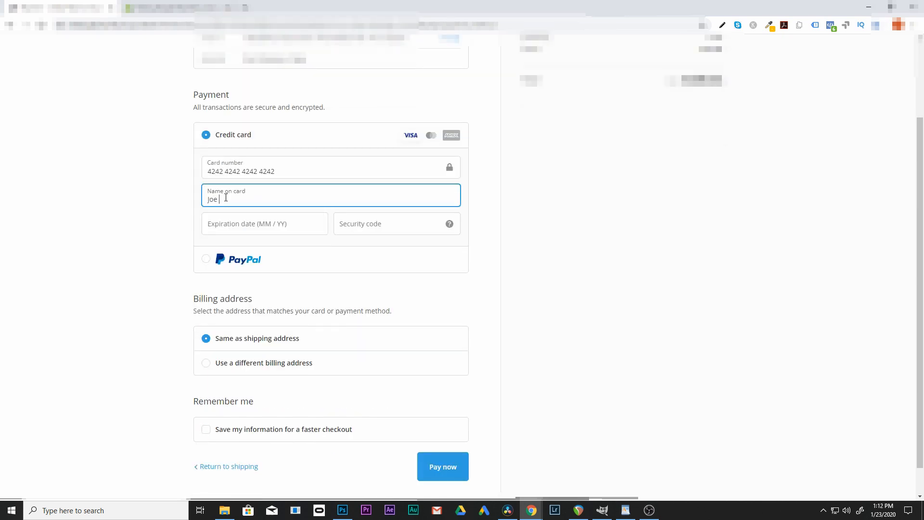
text(Smith)
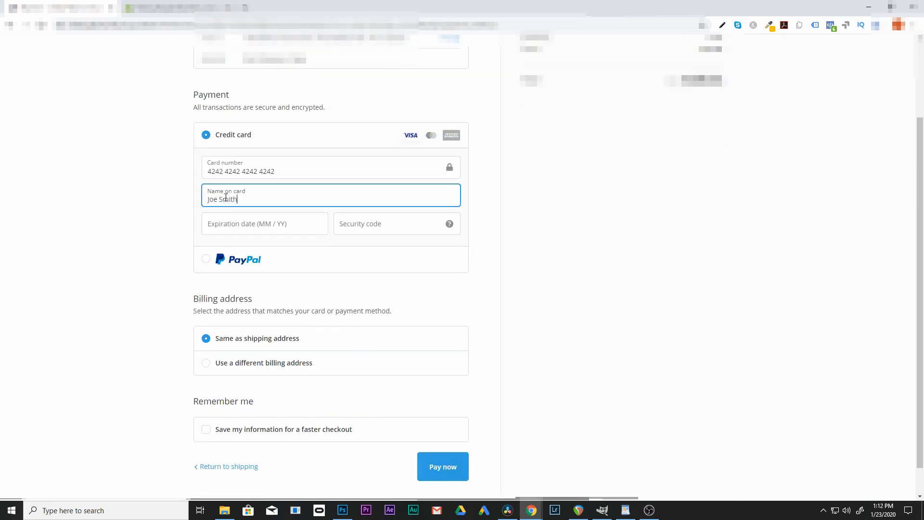
click(264, 224)
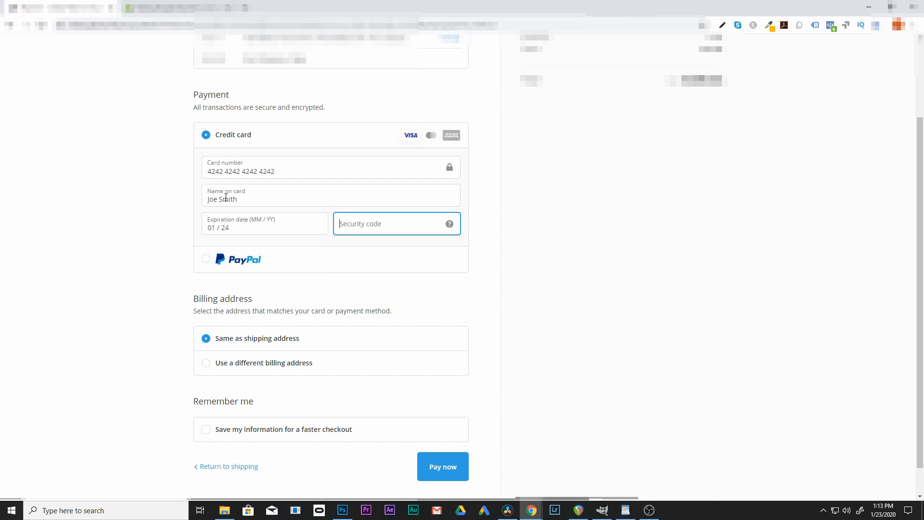
text(1)
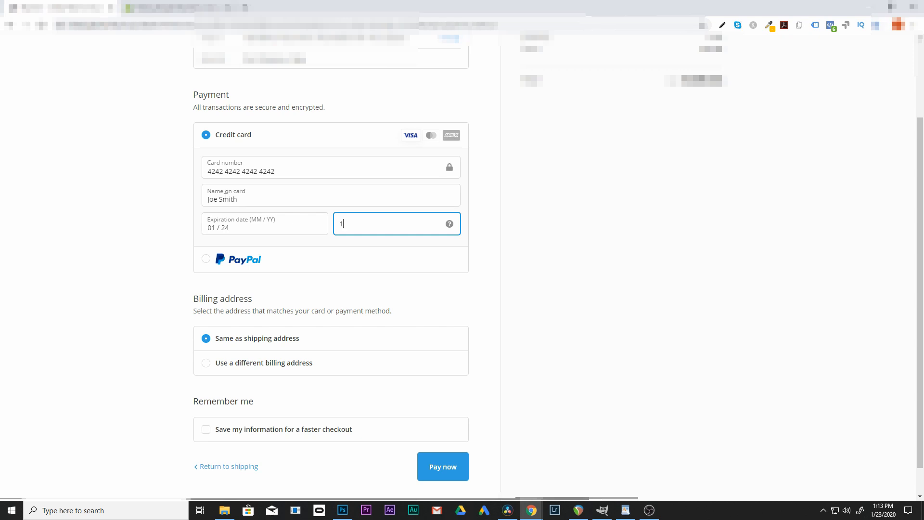
text(123)
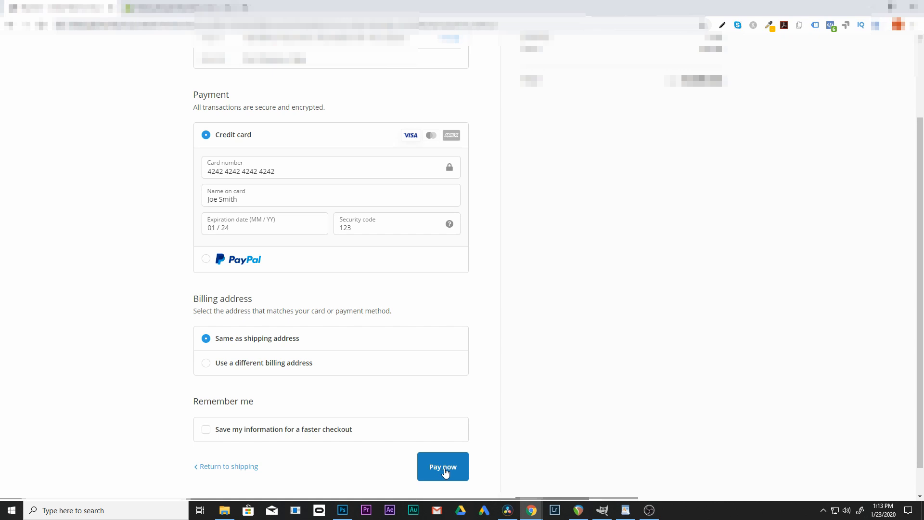
click(442, 465)
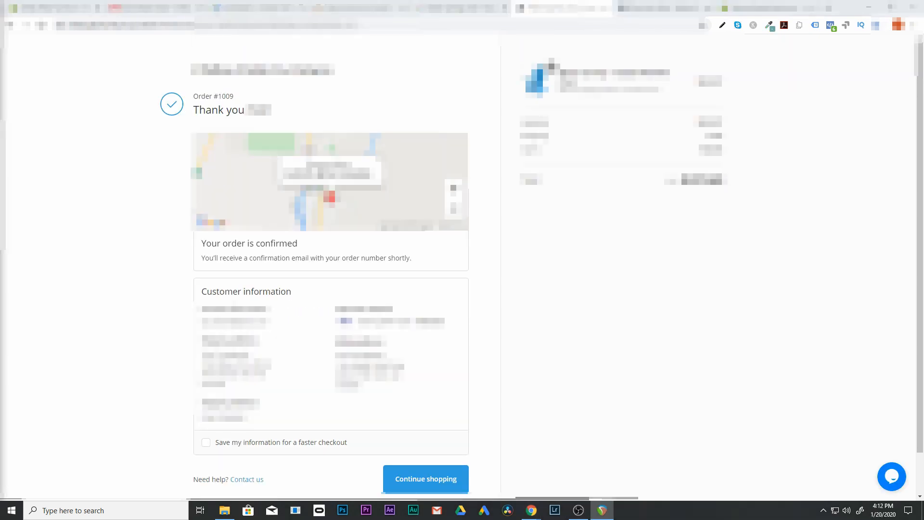
Review Tag Assistant's four tags on the confirmation page, including Google Ads Conversion Tracking.
click(815, 25)
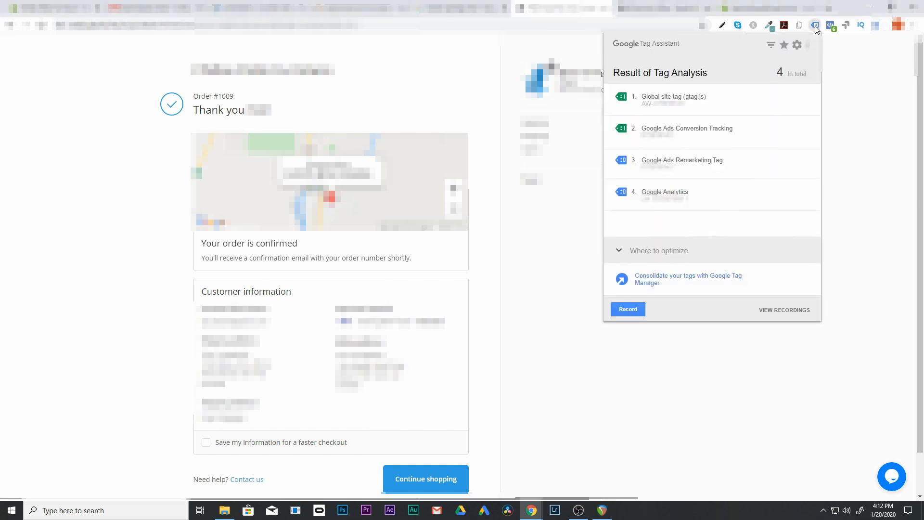
mouse_move(707, 131)
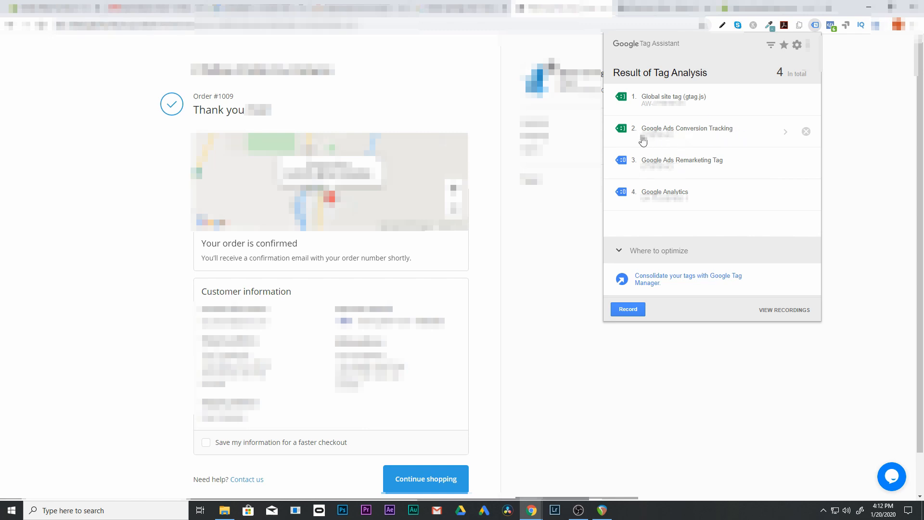
mouse_move(657, 136)
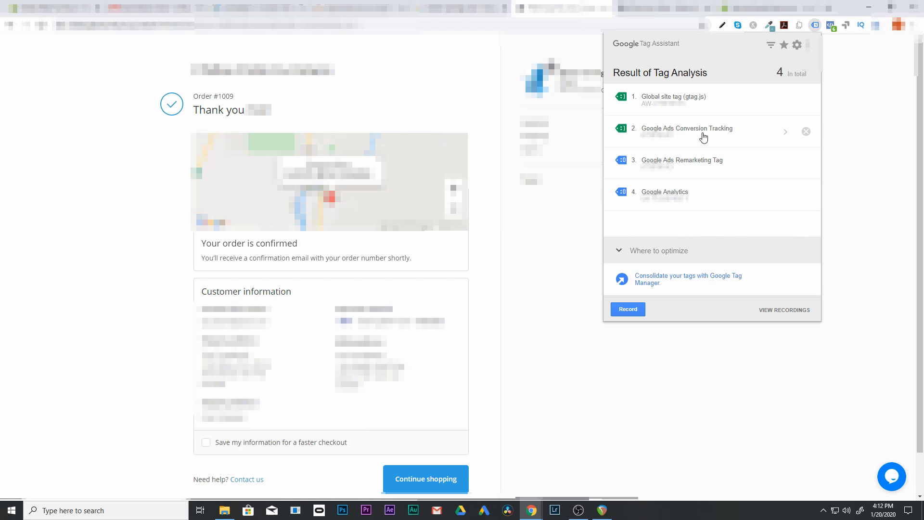
mouse_move(702, 135)
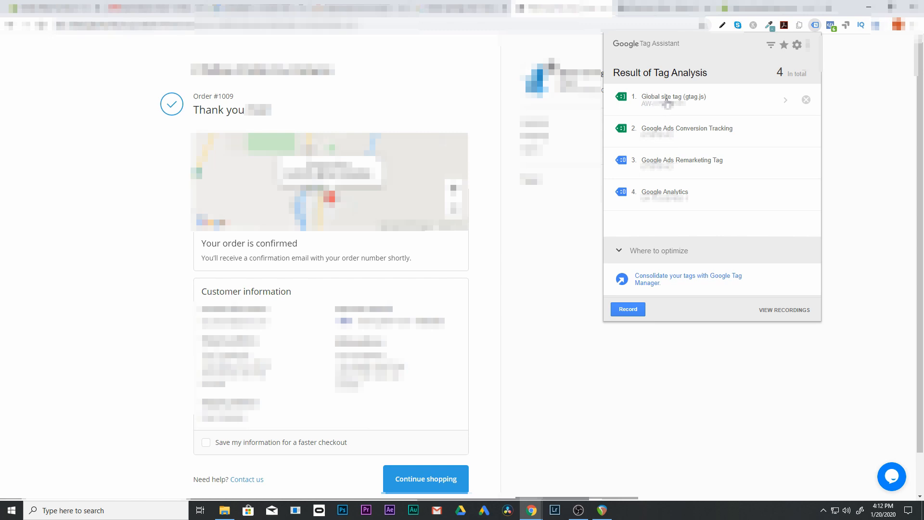
mouse_move(727, 133)
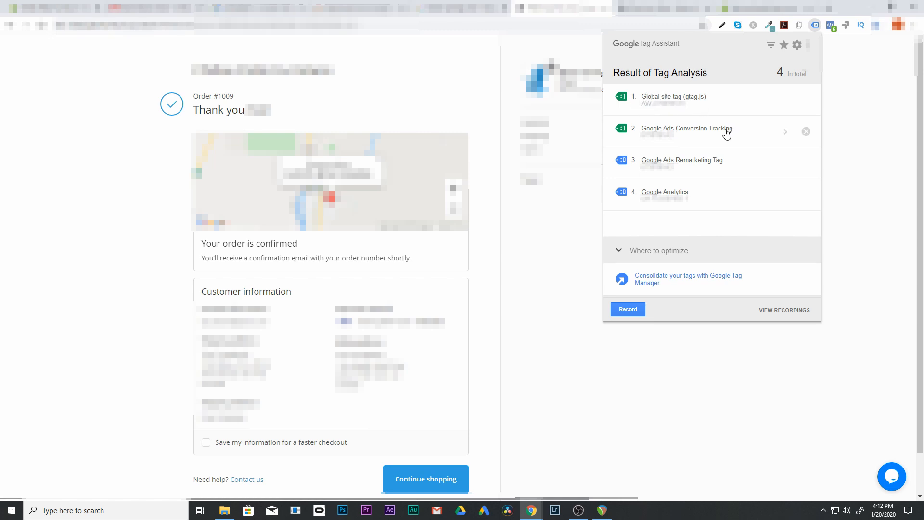